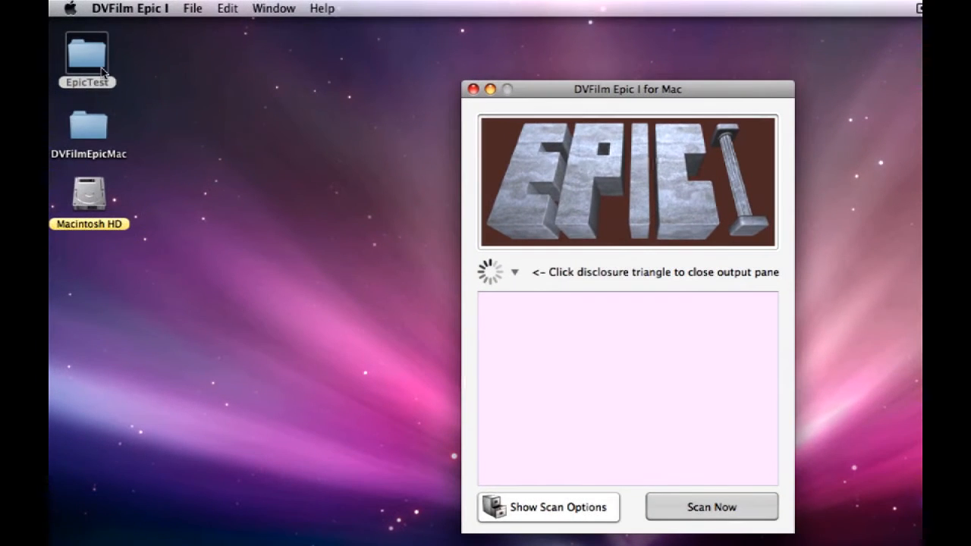
Show scan options with EpicTest listed and scan it for DSLR QuickTime clips
left_click(547, 506)
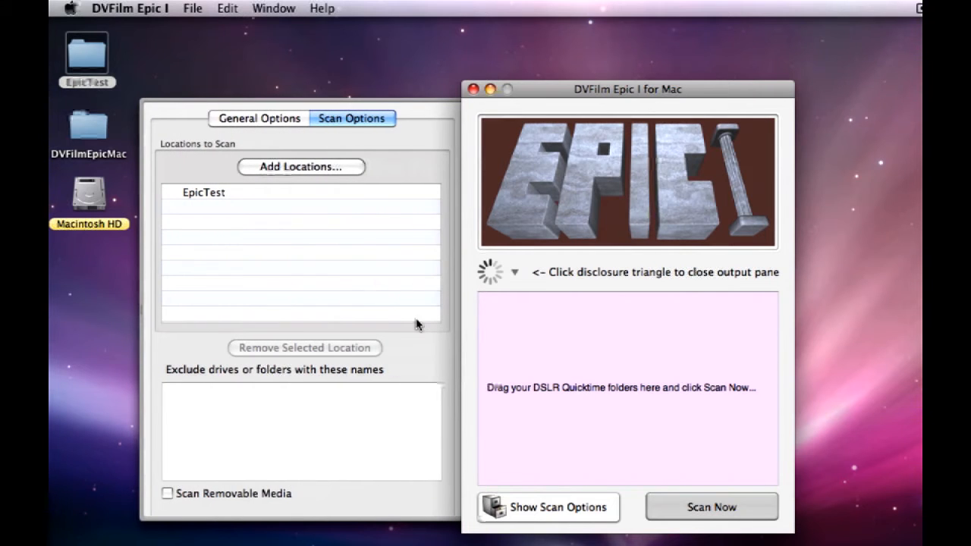
left_click(709, 507)
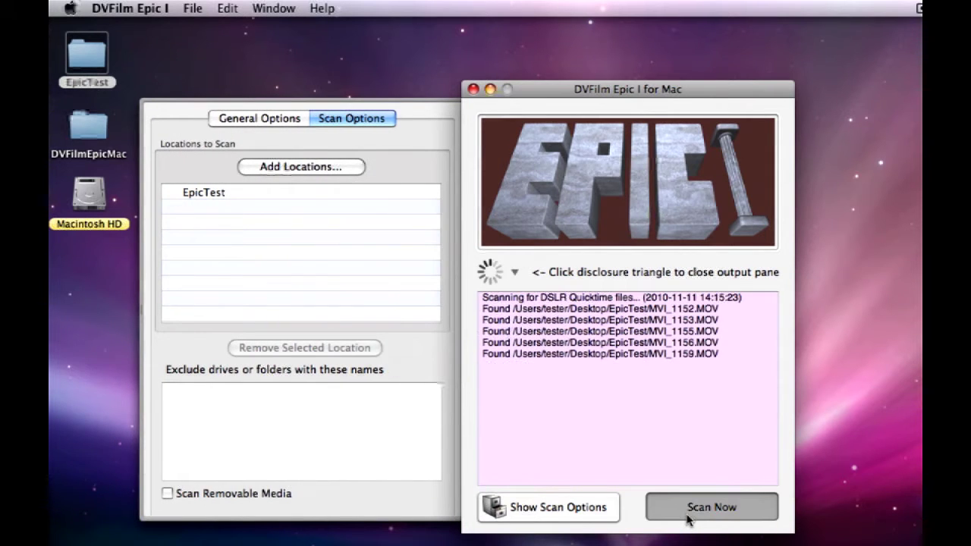
left_click(709, 506)
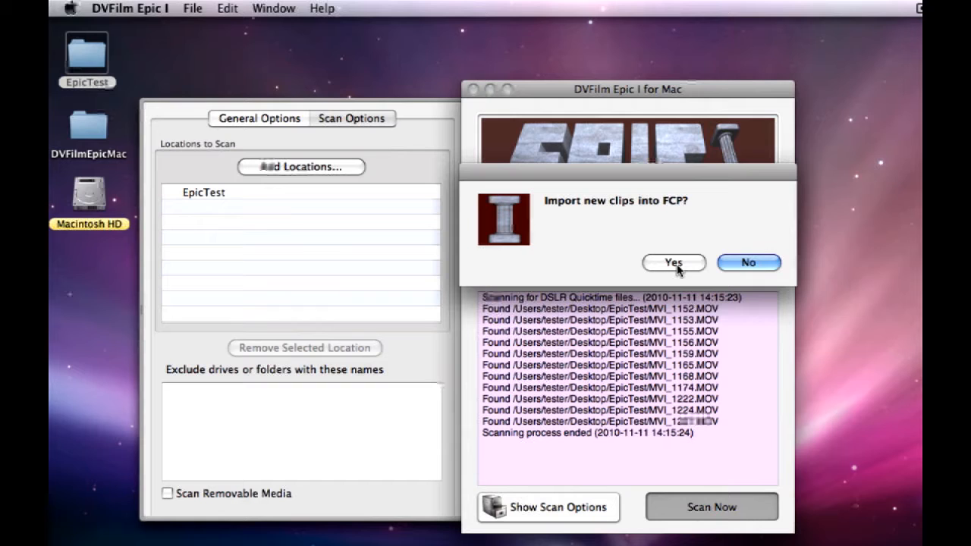
Import the clips into FCP as a new project saved as 'EpicTest'
left_click(673, 262)
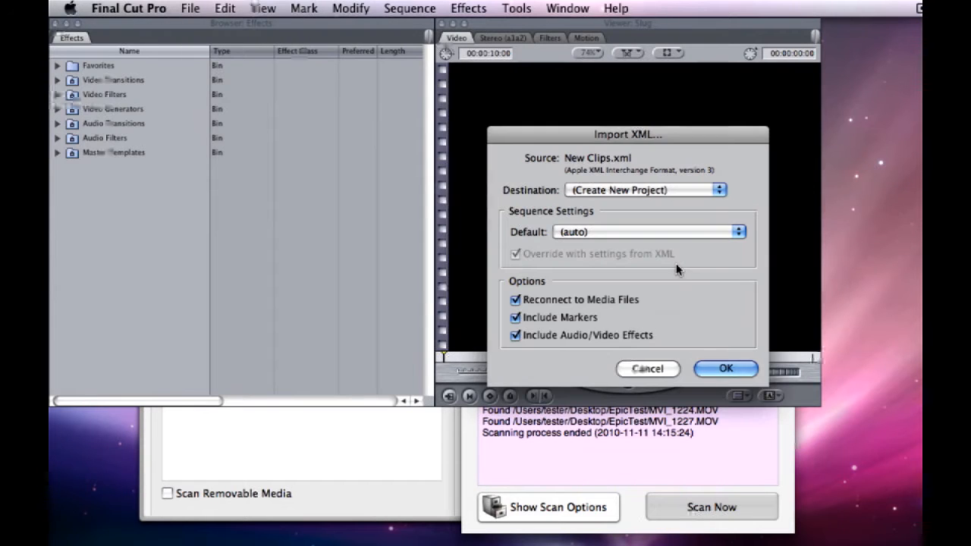
mouse_move(640, 197)
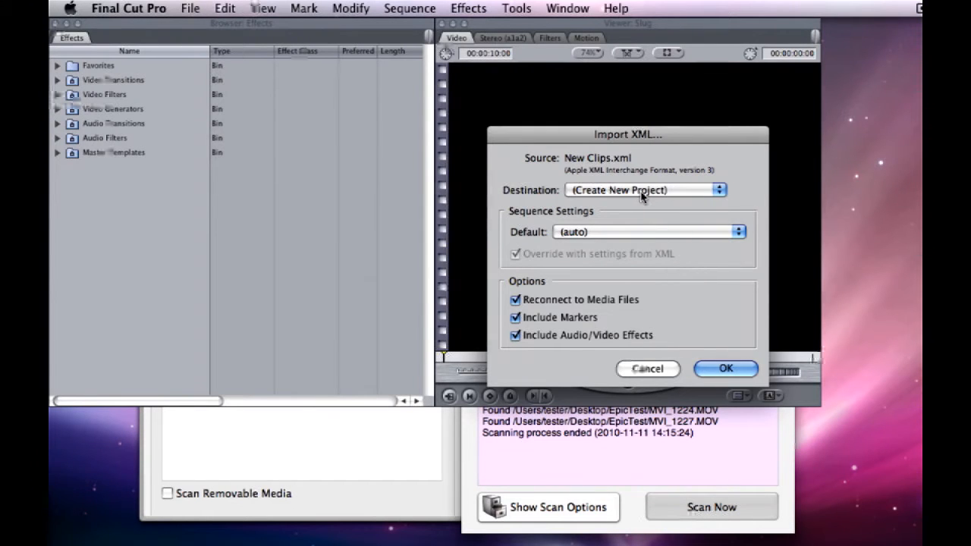
mouse_move(640, 210)
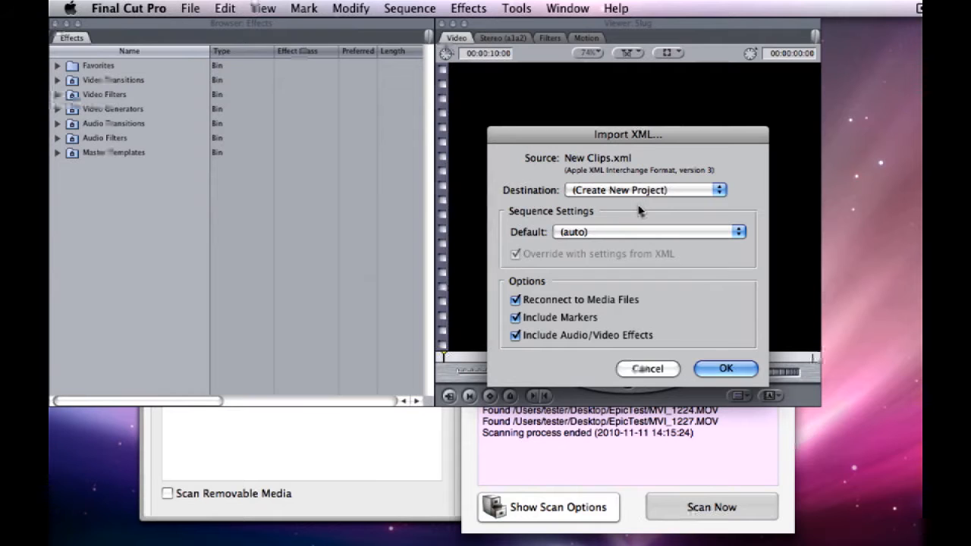
mouse_move(627, 200)
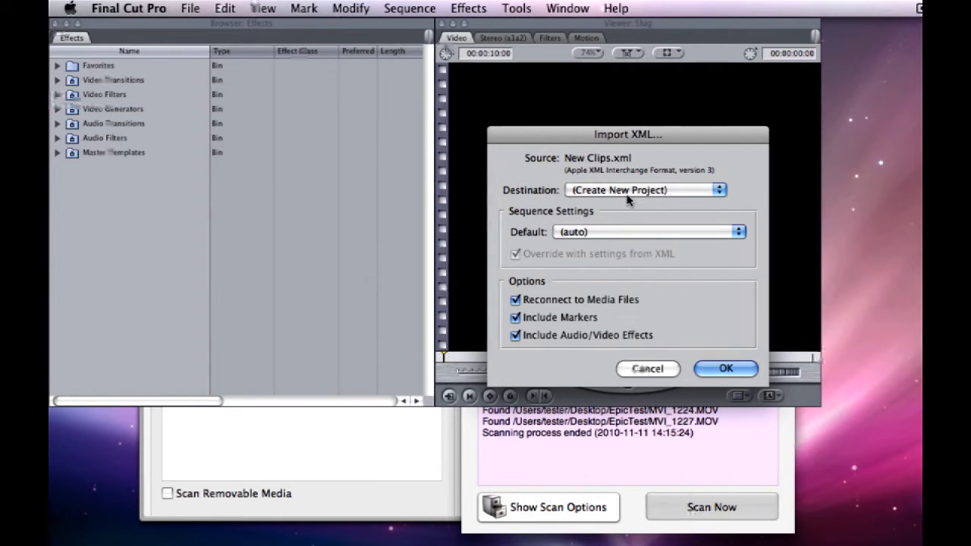
mouse_move(725, 368)
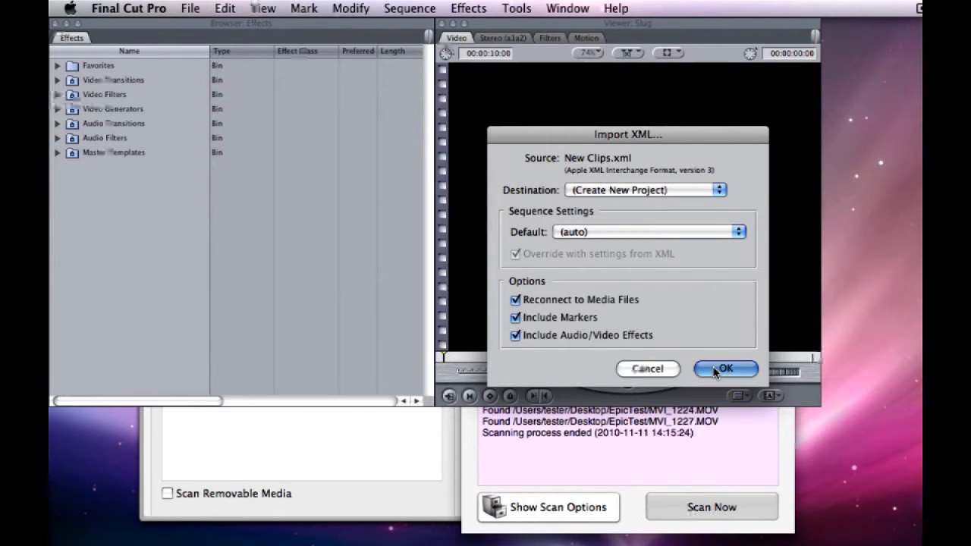
left_click(725, 368)
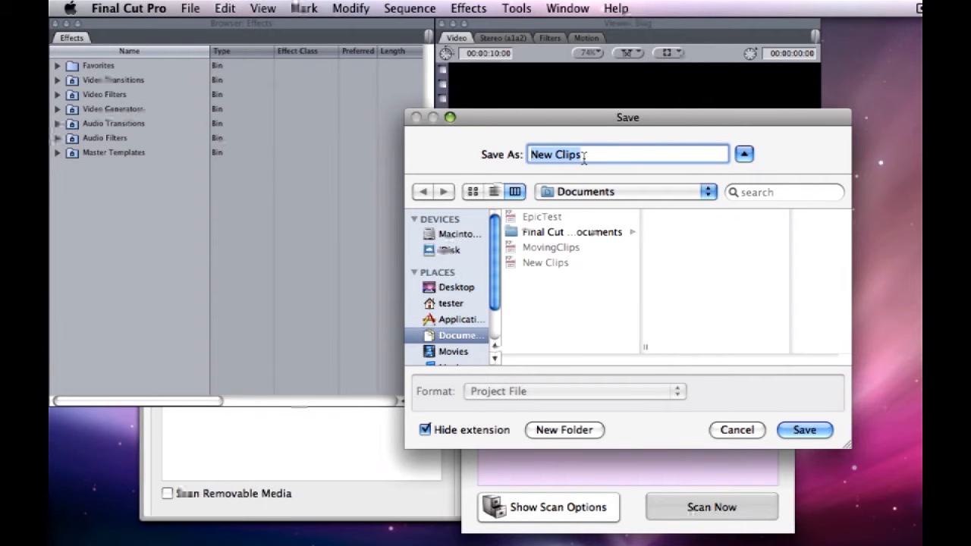
type("EpicTe")
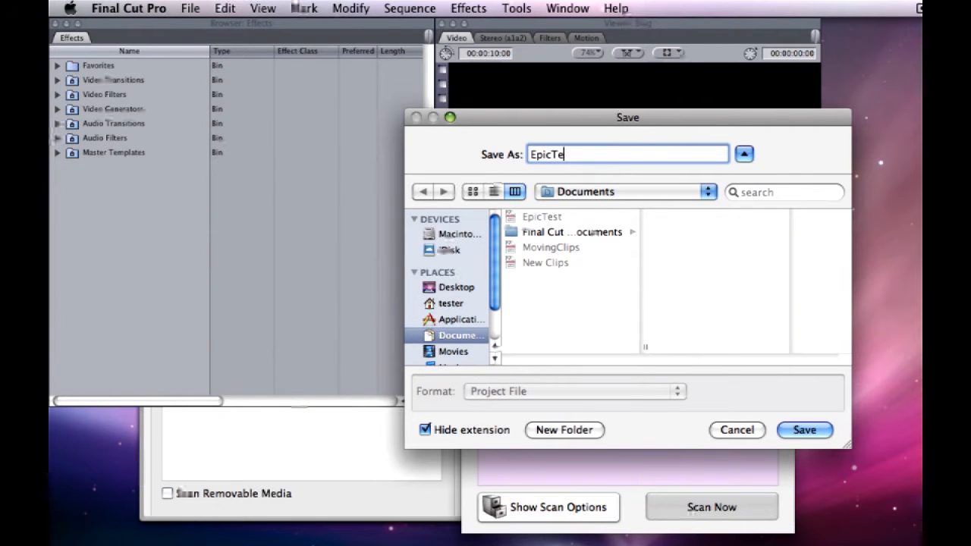
left_click(804, 431)
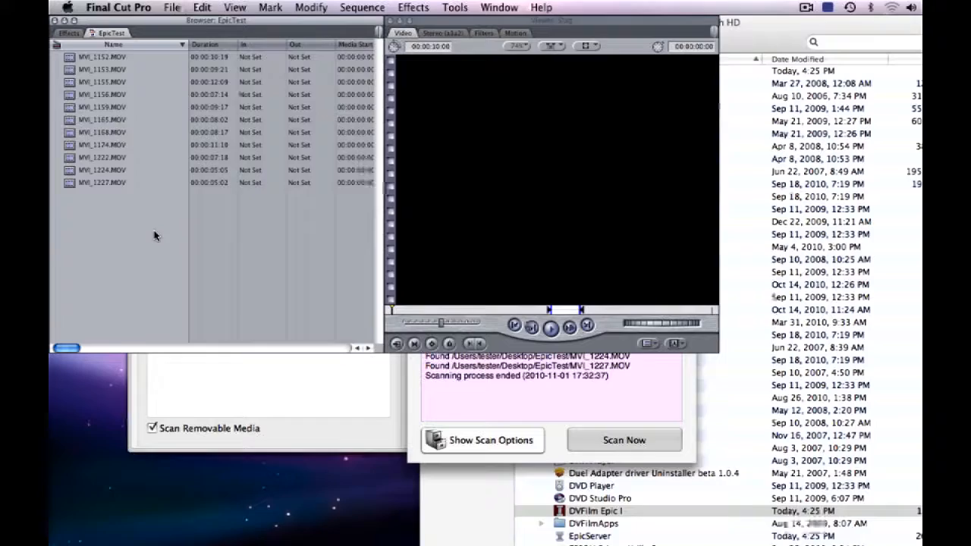
Create Sequence 1, open it and place the MVI clips in its timeline with matching settings
right_click(152, 235)
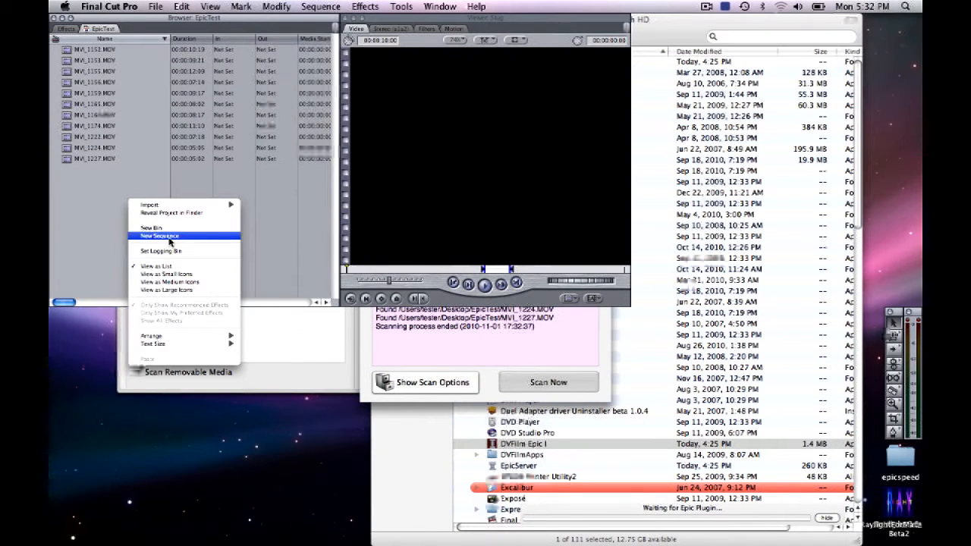
left_click(159, 235)
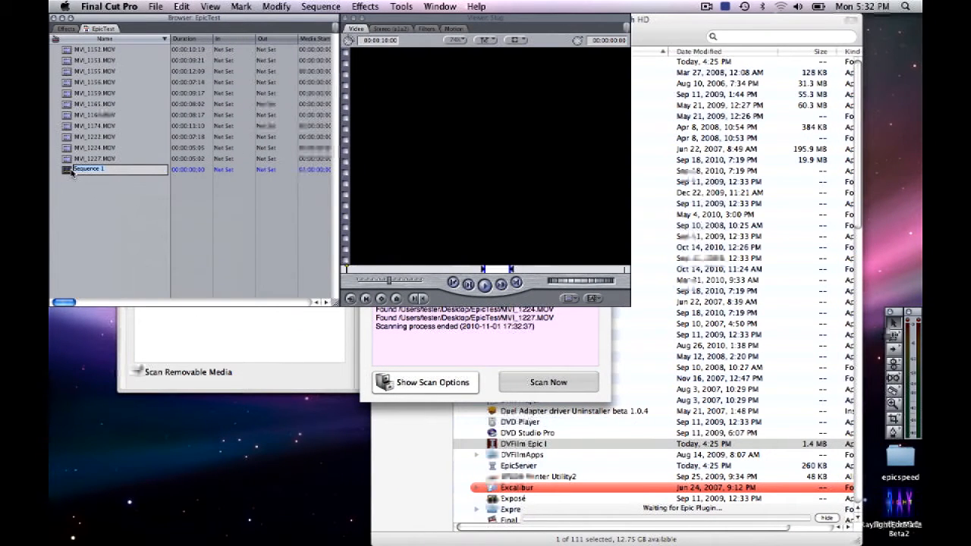
double_click(88, 169)
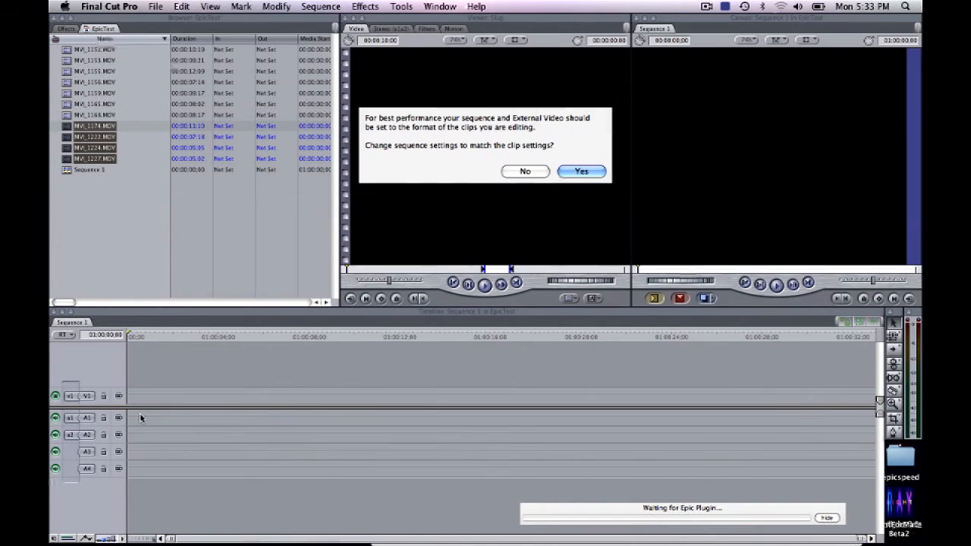
left_click(581, 169)
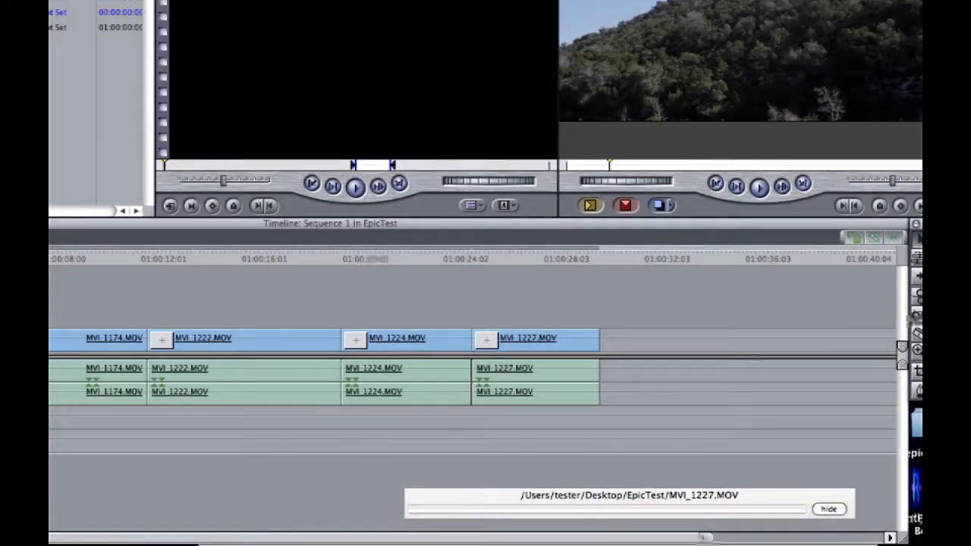